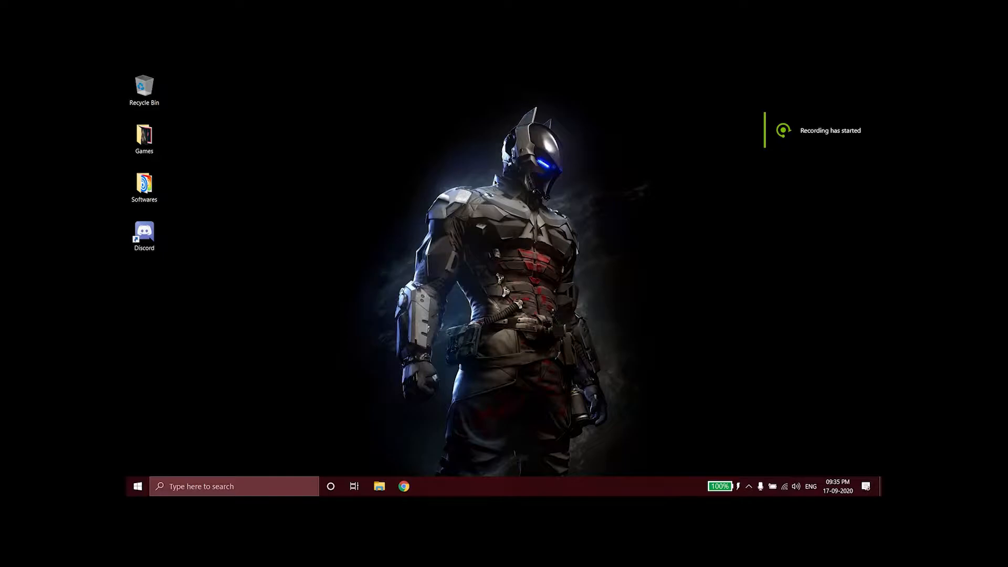
{"action": "mouse_move", "coordinate": [482, 164]}
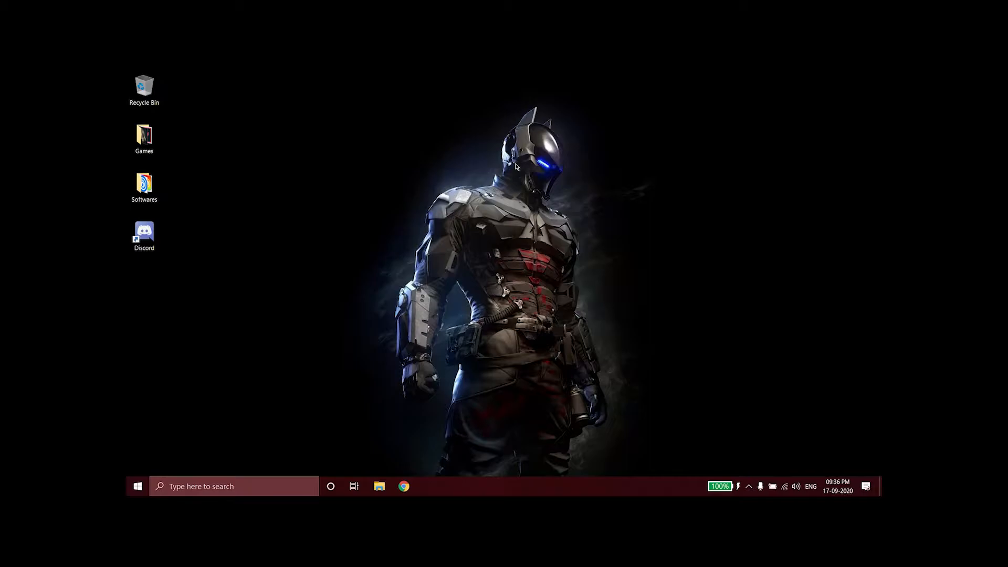
{"action": "mouse_move", "coordinate": [315, 122]}
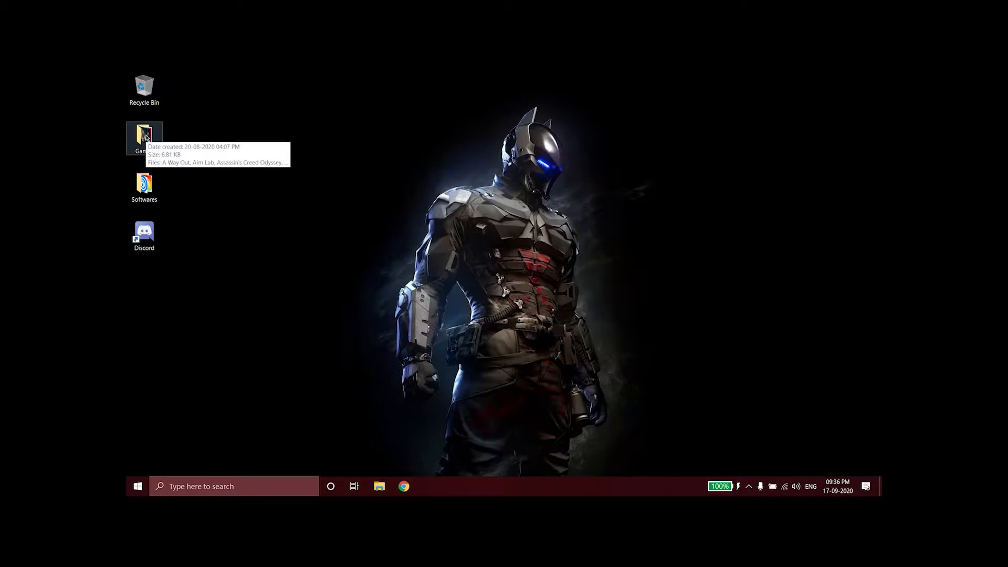
Open the Batman Arkham Knight install folder via the Games folder's launcher shortcut.
{"action": "double_click", "coordinate": [143, 135]}
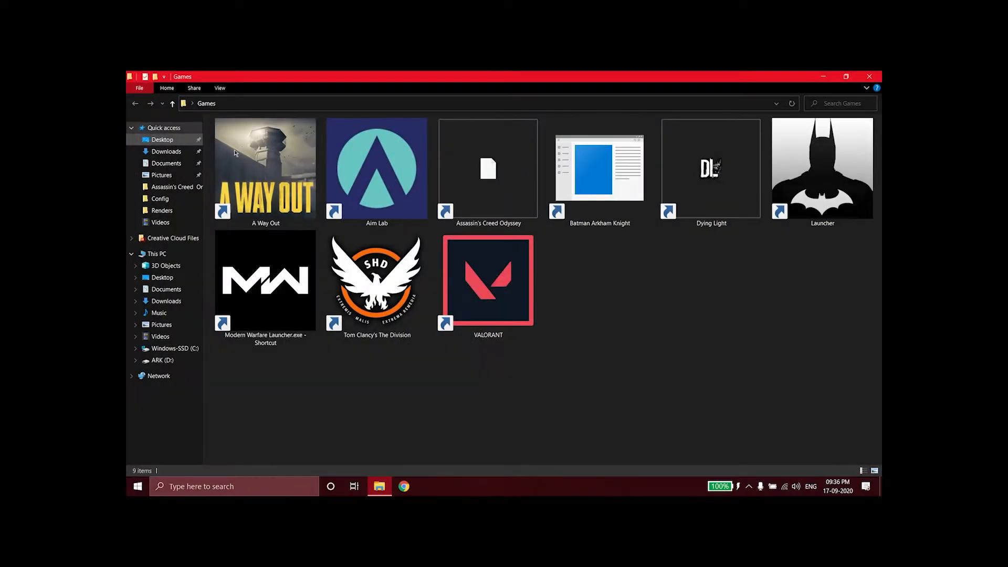
{"action": "right_click", "coordinate": [822, 168]}
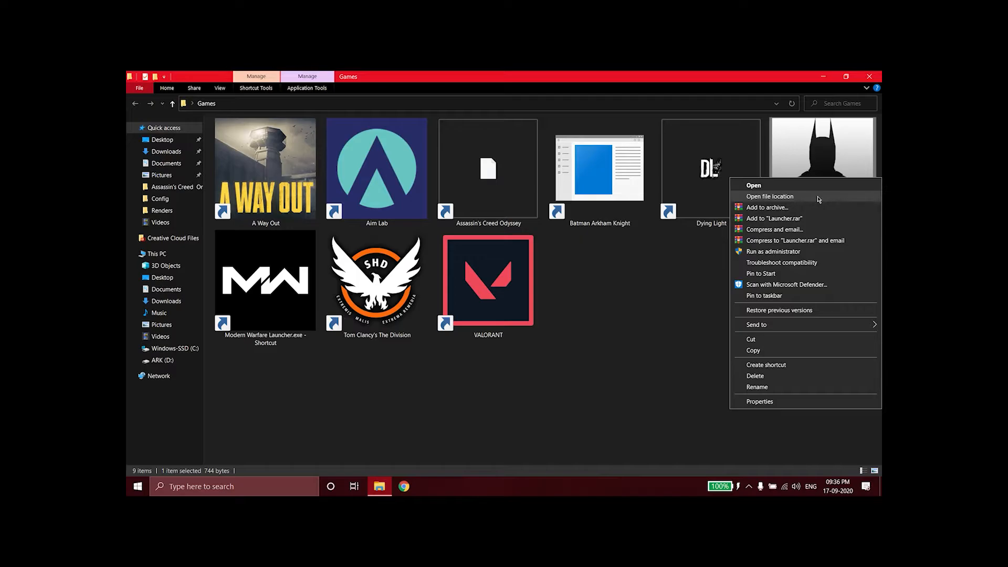
{"action": "left_click", "coordinate": [770, 196]}
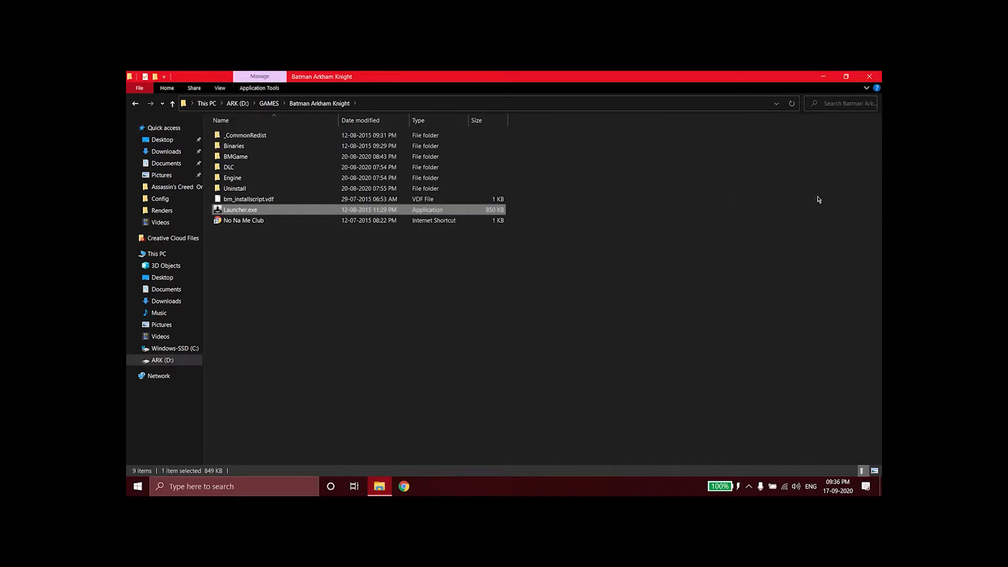
{"action": "mouse_move", "coordinate": [808, 190]}
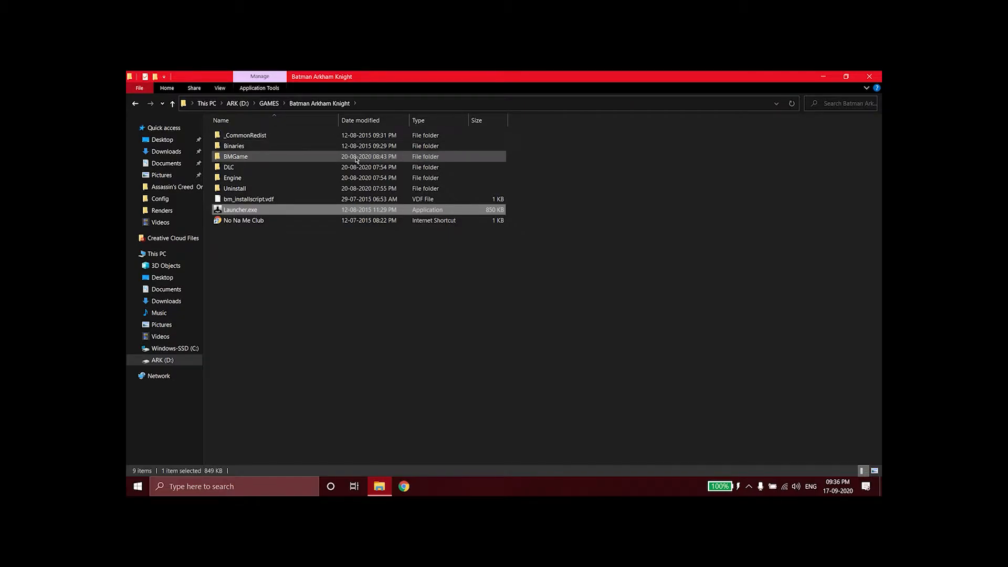
Navigate into BMGame's Config folder and select BmSystemSettings.ini.
{"action": "double_click", "coordinate": [235, 156]}
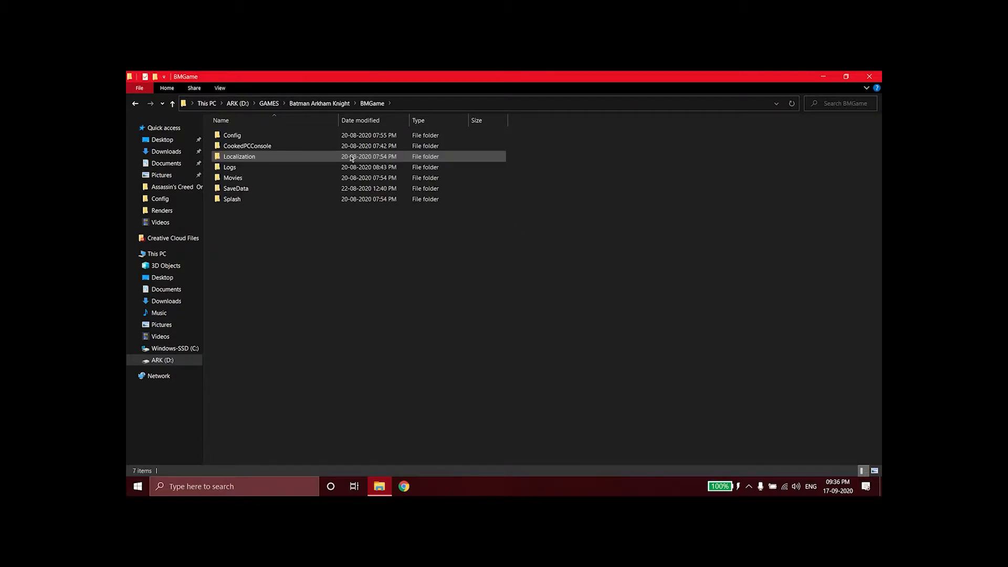
{"action": "left_click", "coordinate": [258, 135]}
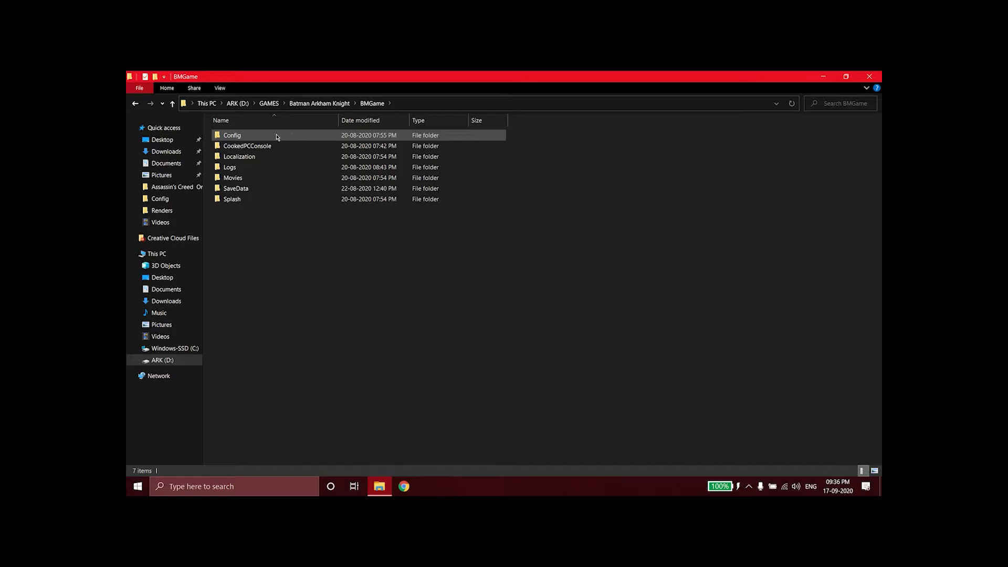
{"action": "double_click", "coordinate": [232, 135]}
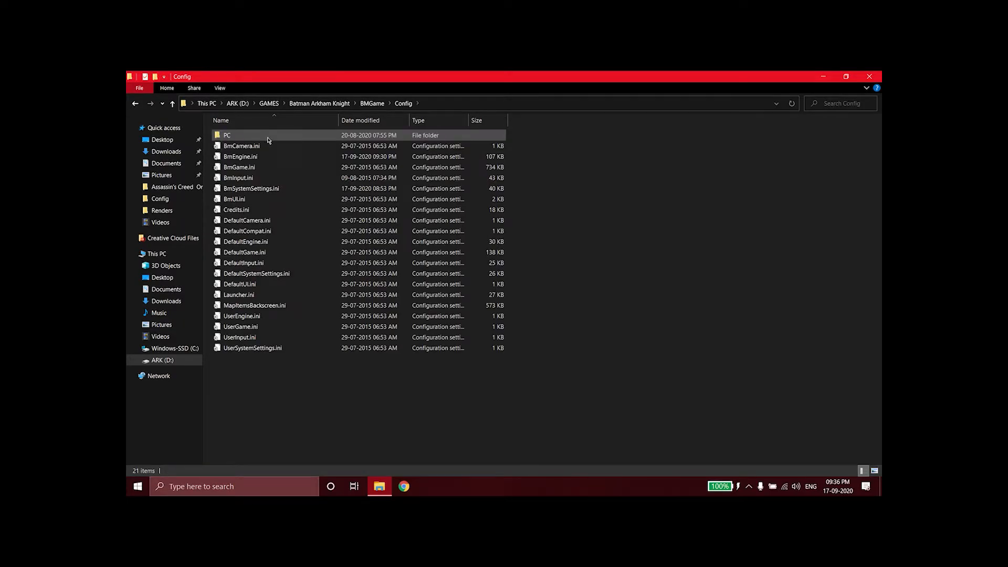
{"action": "left_click", "coordinate": [250, 189]}
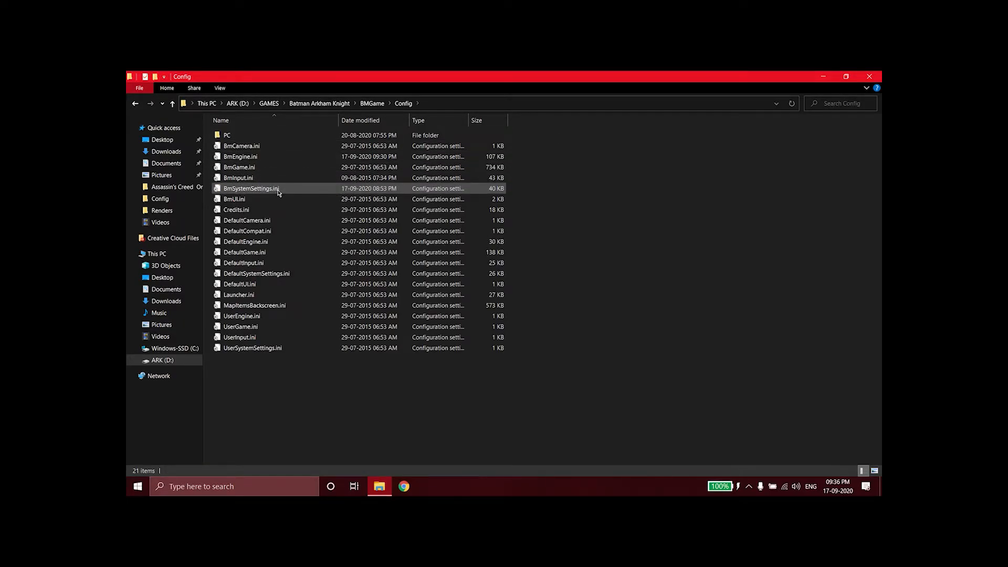
{"action": "mouse_move", "coordinate": [258, 190]}
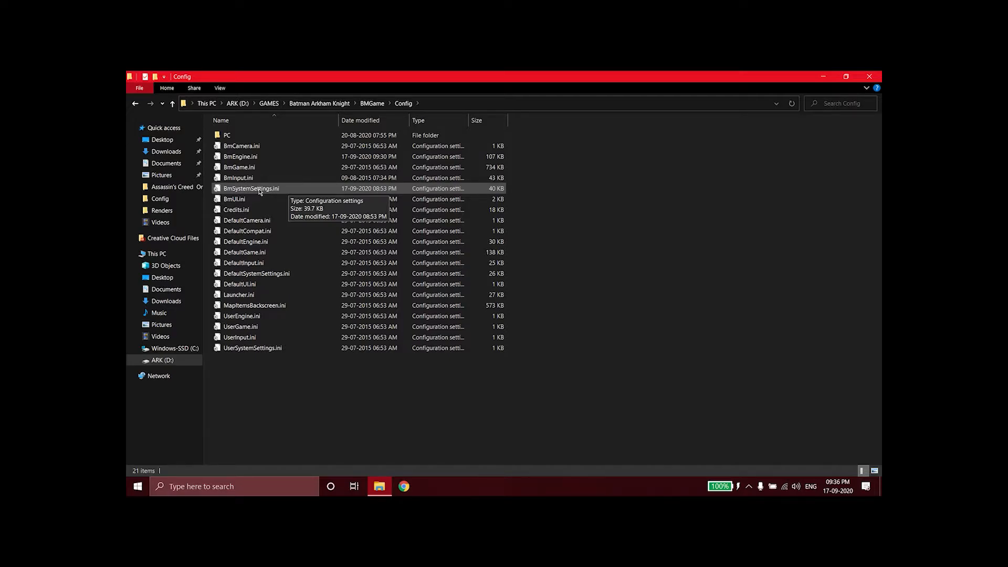
Open BmSystemSettings.ini in Notepad and select the MaxFPS setting.
{"action": "double_click", "coordinate": [251, 189]}
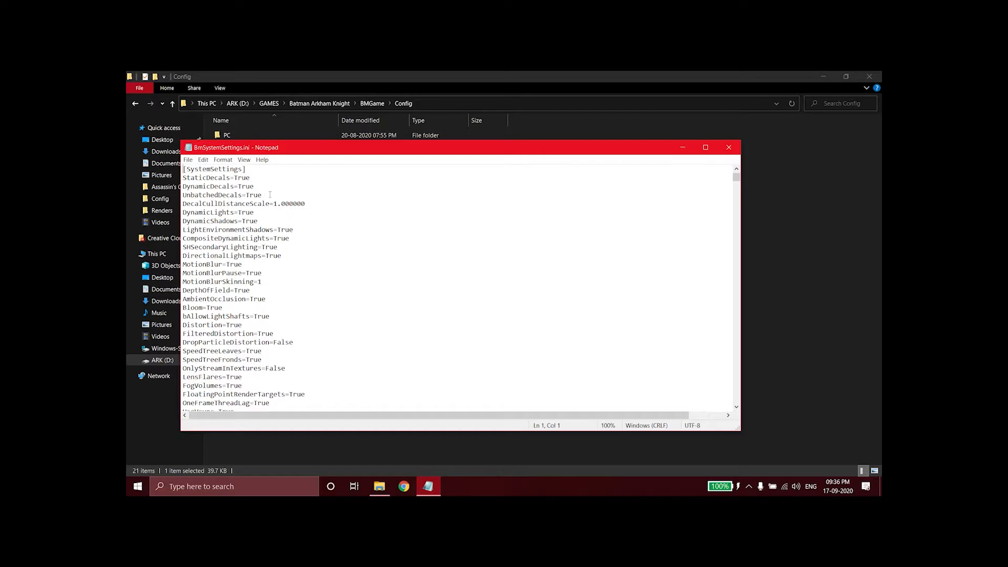
{"action": "scroll", "scroll_direction": "down", "scroll_amount": 3}
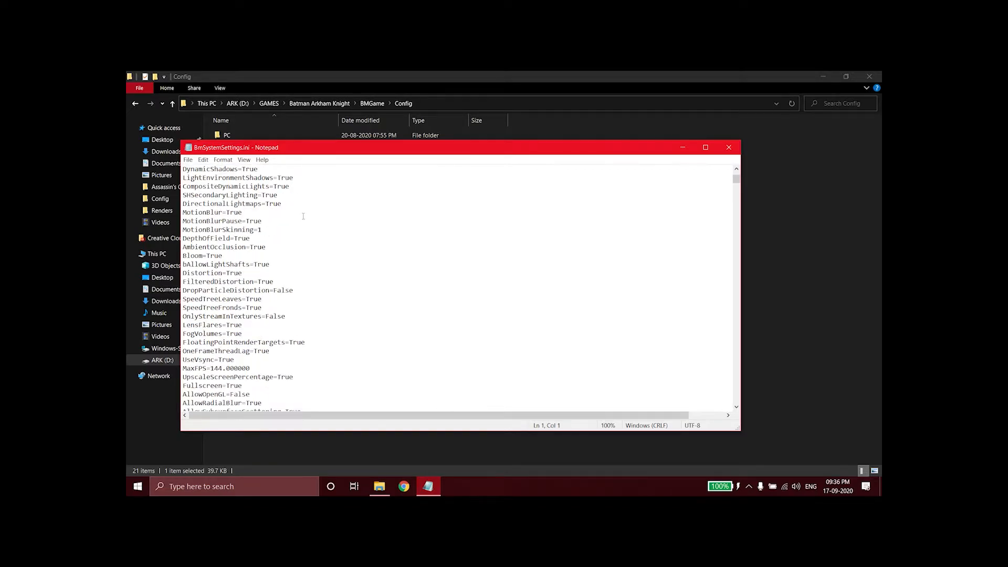
{"action": "scroll", "scroll_direction": "down", "scroll_amount": 3}
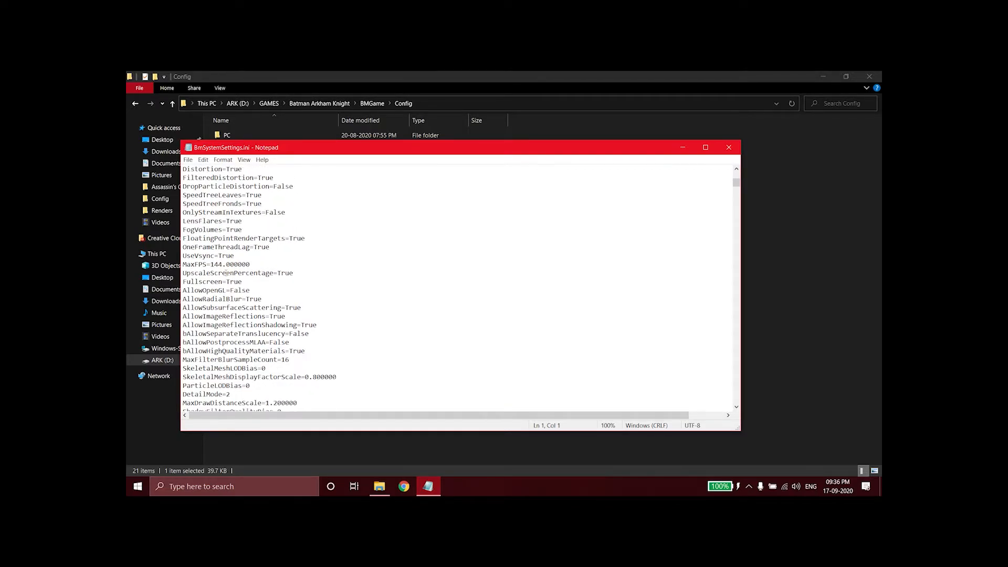
{"action": "double_click", "coordinate": [195, 264]}
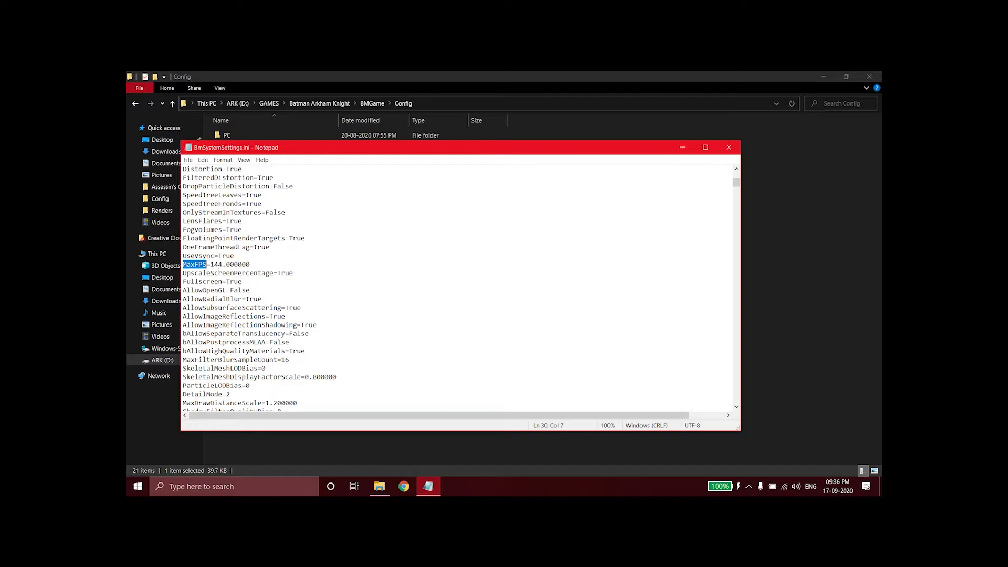
Confirm MaxFPS reads 144, then close Notepad.
{"action": "double_click", "coordinate": [219, 265]}
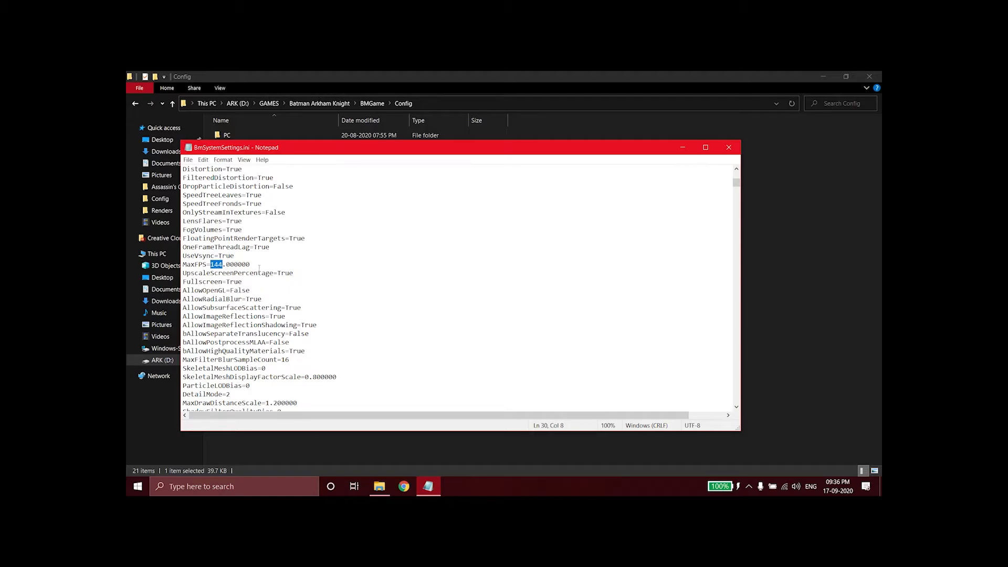
{"action": "mouse_move", "coordinate": [288, 263]}
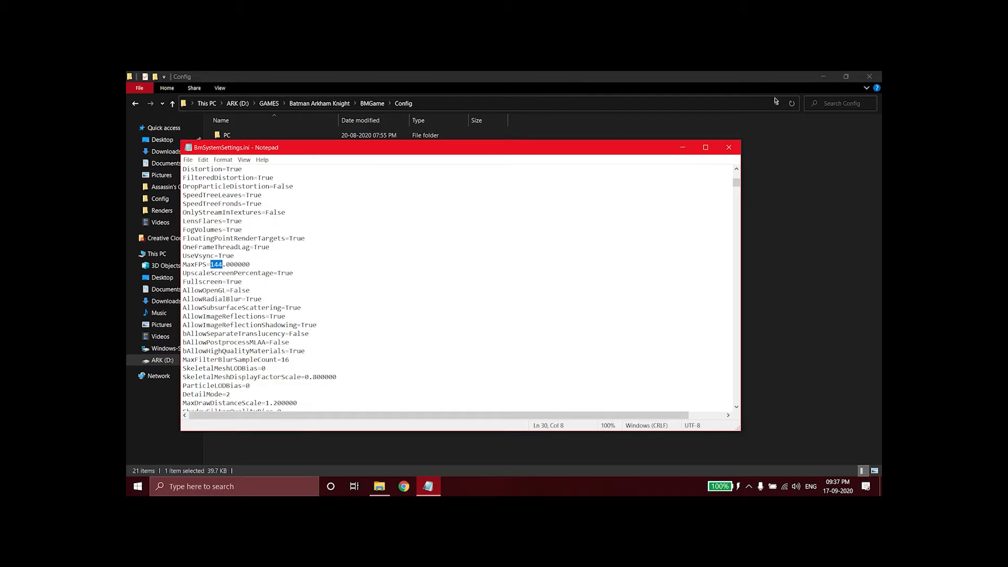
{"action": "left_click", "coordinate": [728, 147]}
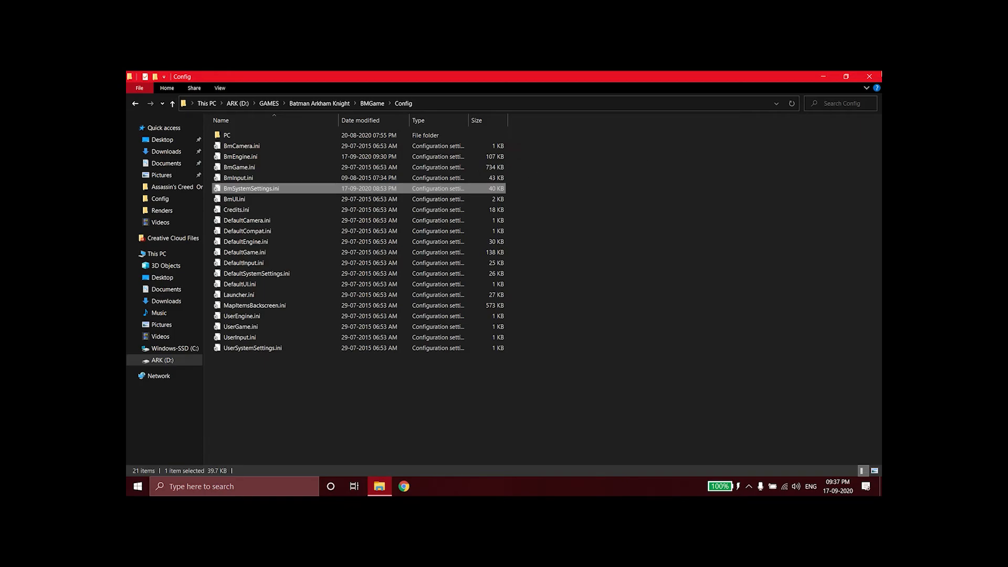